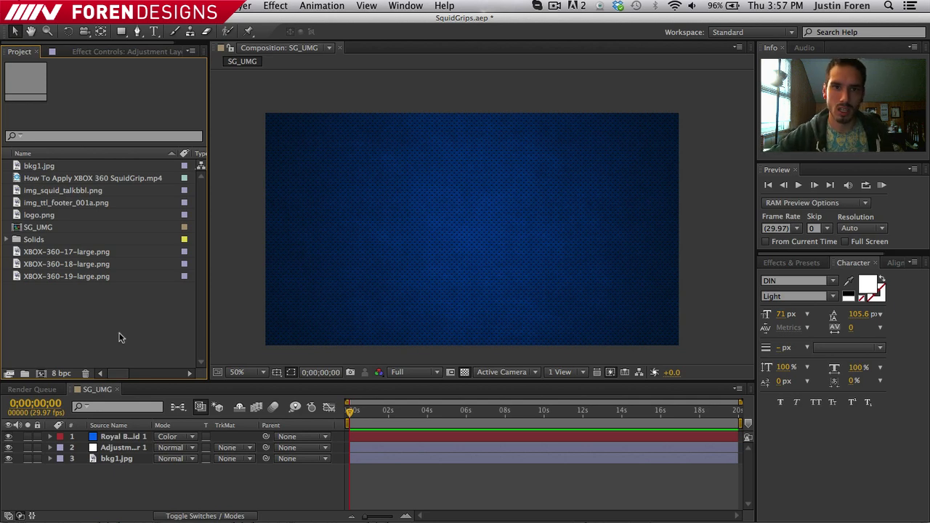
# Add logo.png to the SG_UMG composition as the top layer.
pyautogui.click(241, 6)
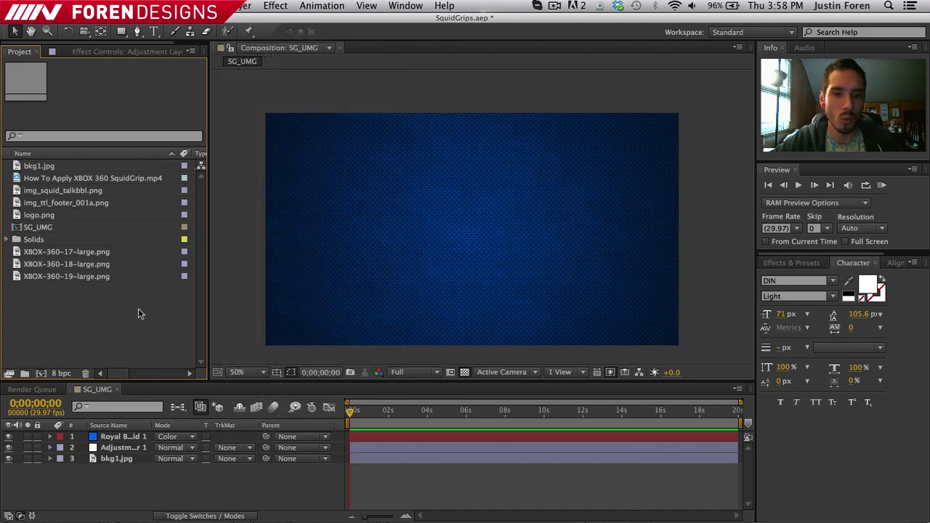
pyautogui.moveTo(236, 257)
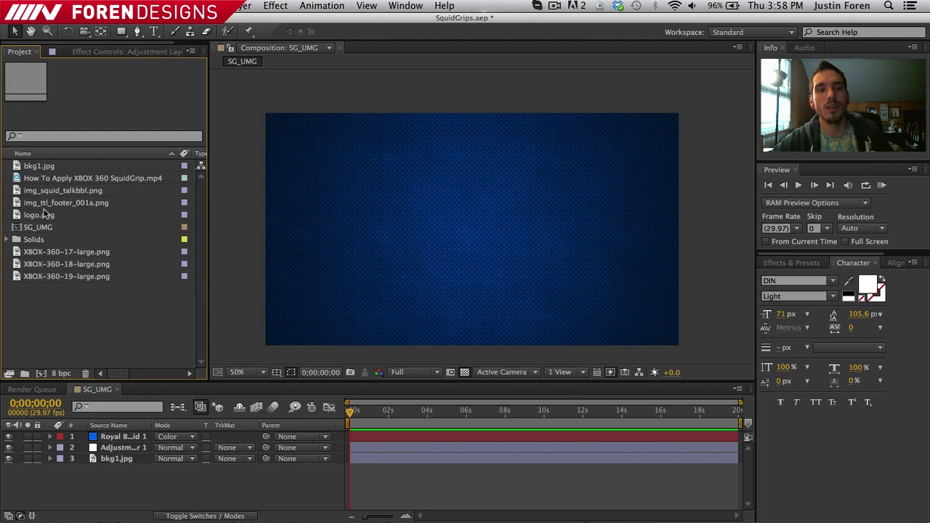
pyautogui.click(39, 215)
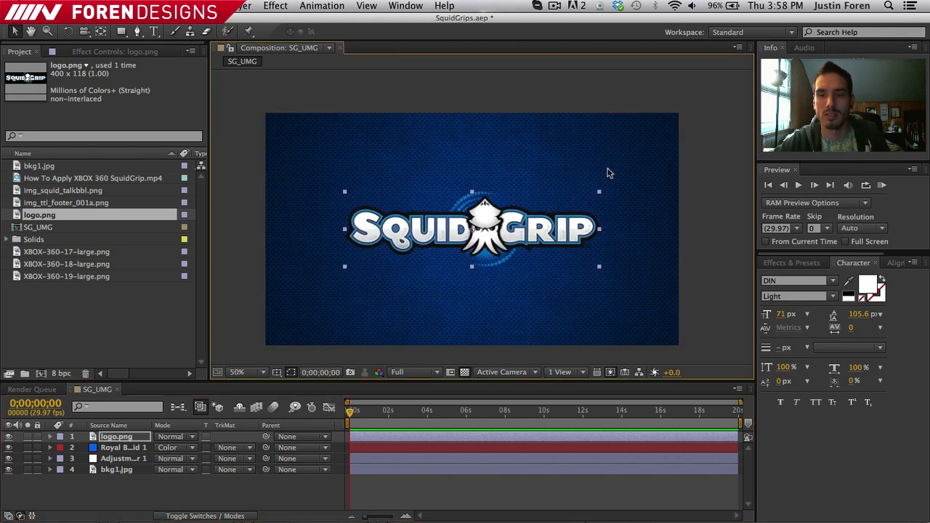
# Open the logo layer in the Layer panel, then close it.
pyautogui.doubleClick(115, 436)
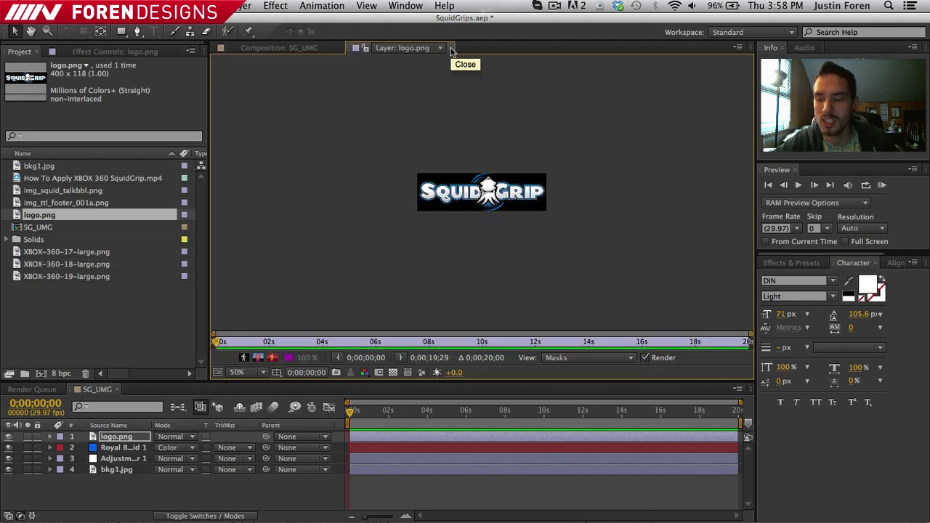
pyautogui.click(451, 48)
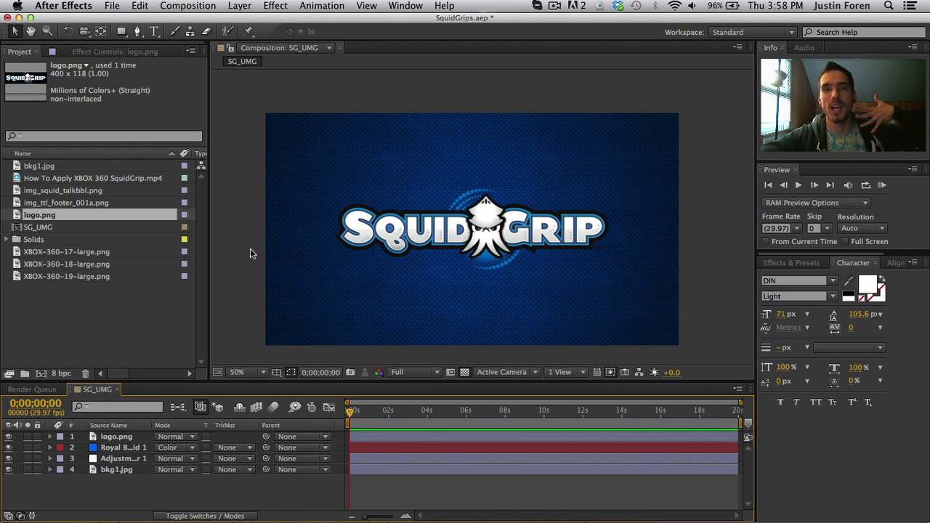
pyautogui.moveTo(159, 418)
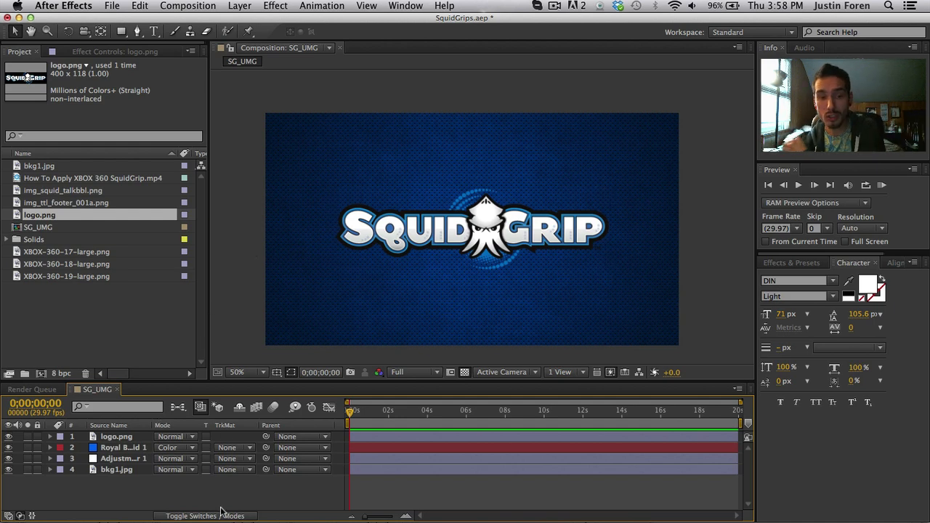
# Pre-compose the three background layers into 'BG' and select the BG layer.
pyautogui.click(116, 469)
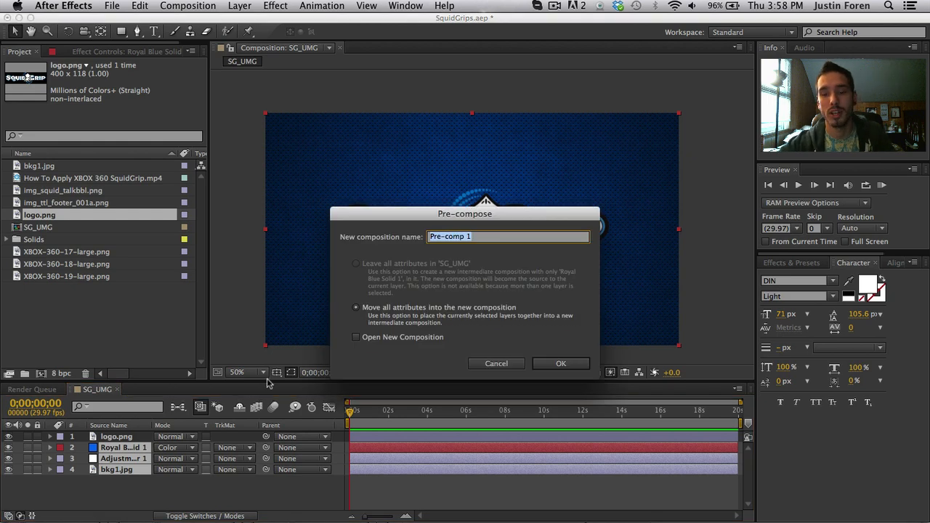
pyautogui.write('BG')
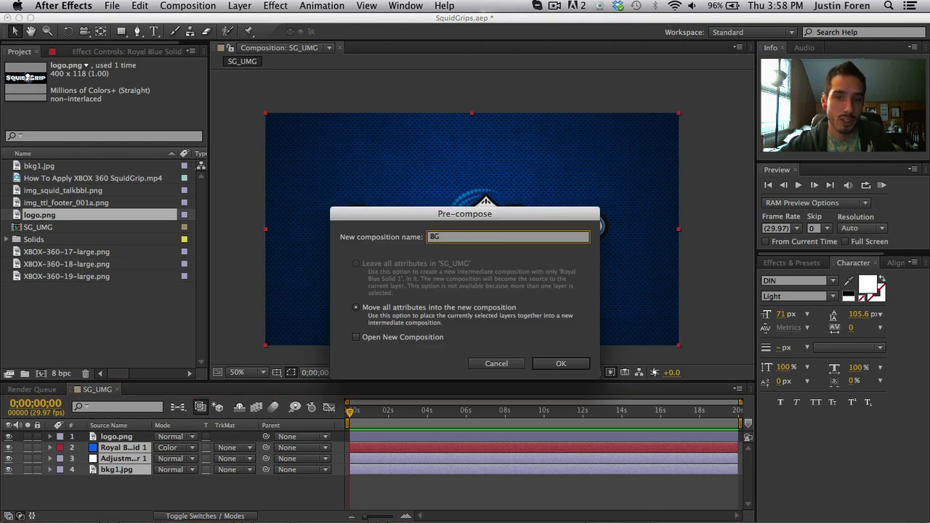
pyautogui.click(561, 364)
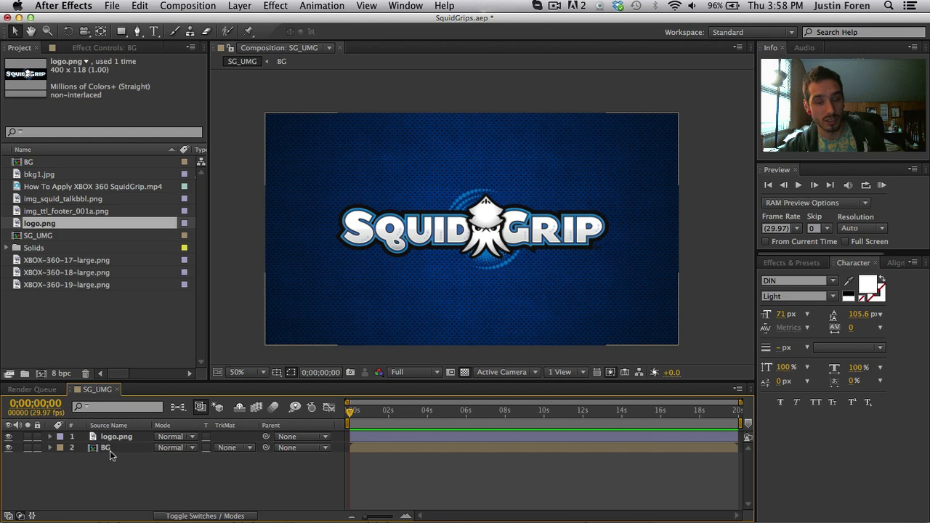
pyautogui.click(117, 436)
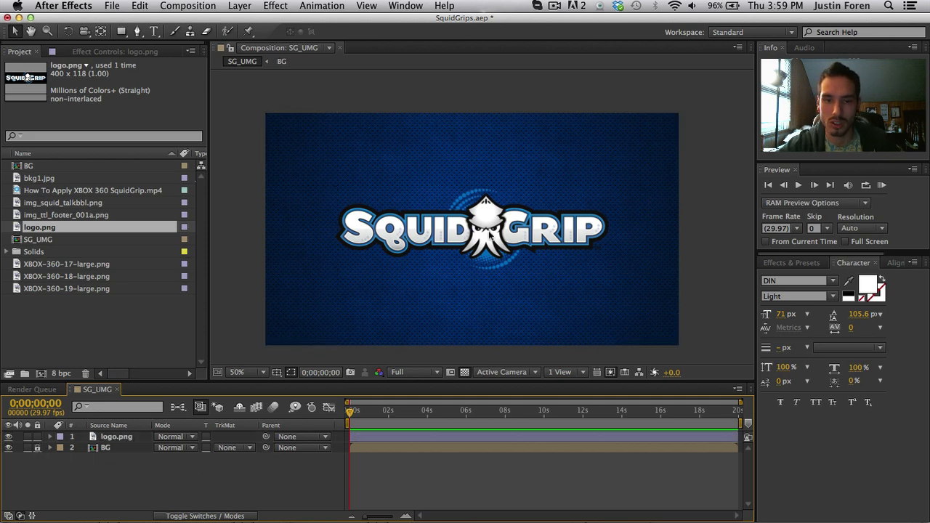
pyautogui.moveTo(487, 234)
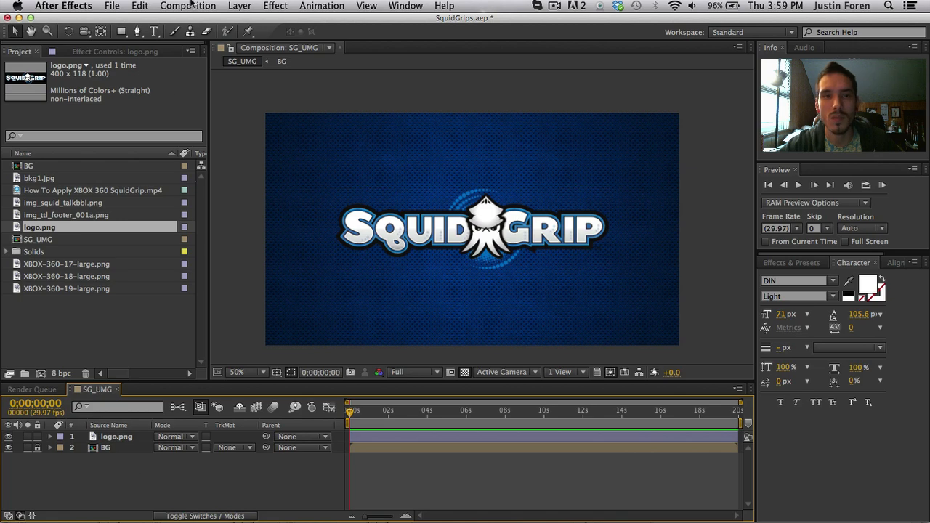
# Create a new full-frame black solid layer above the logo and BG.
pyautogui.click(239, 6)
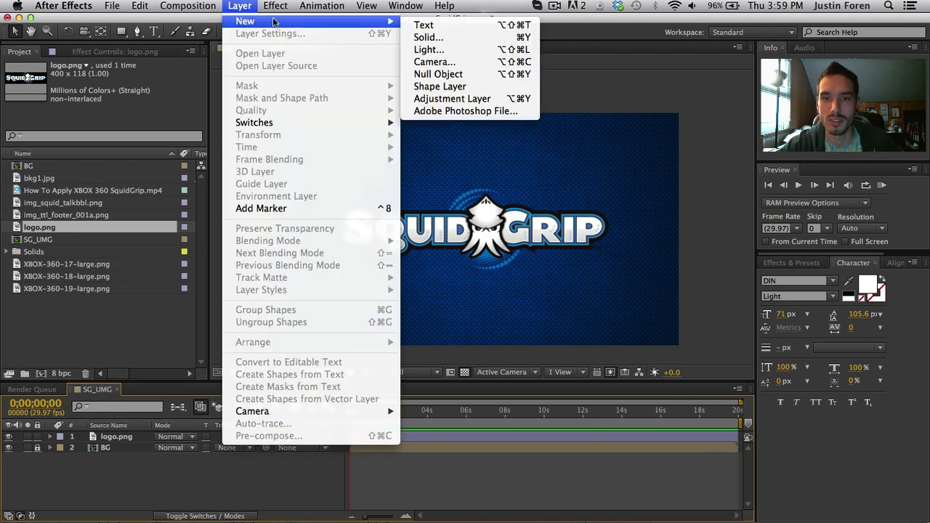
pyautogui.click(429, 37)
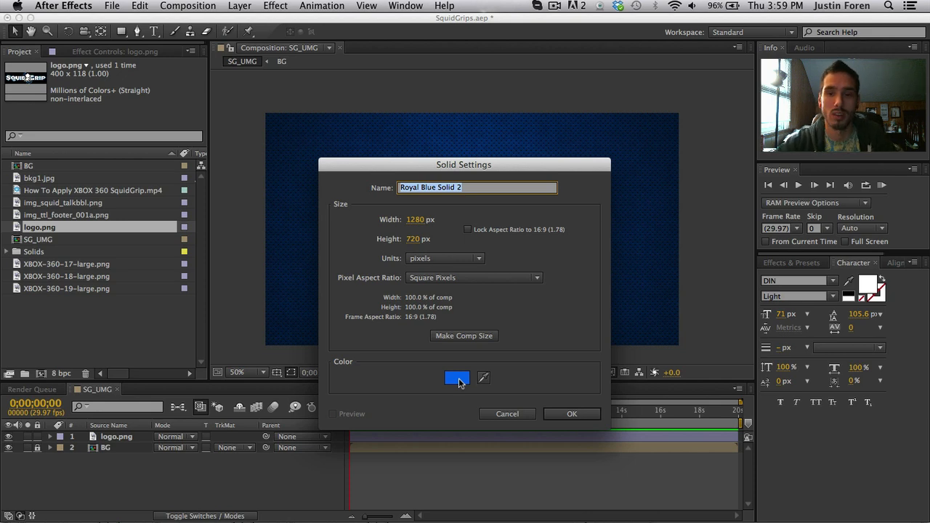
pyautogui.click(458, 378)
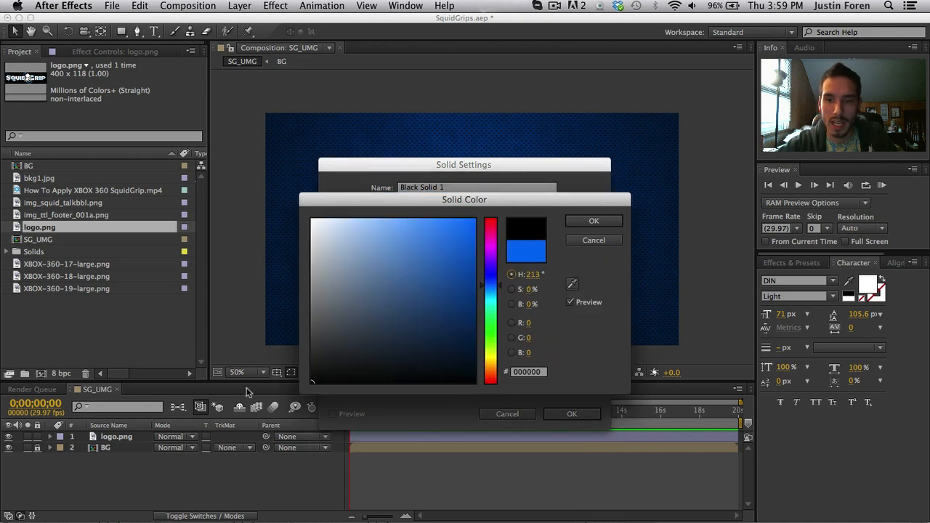
pyautogui.click(594, 220)
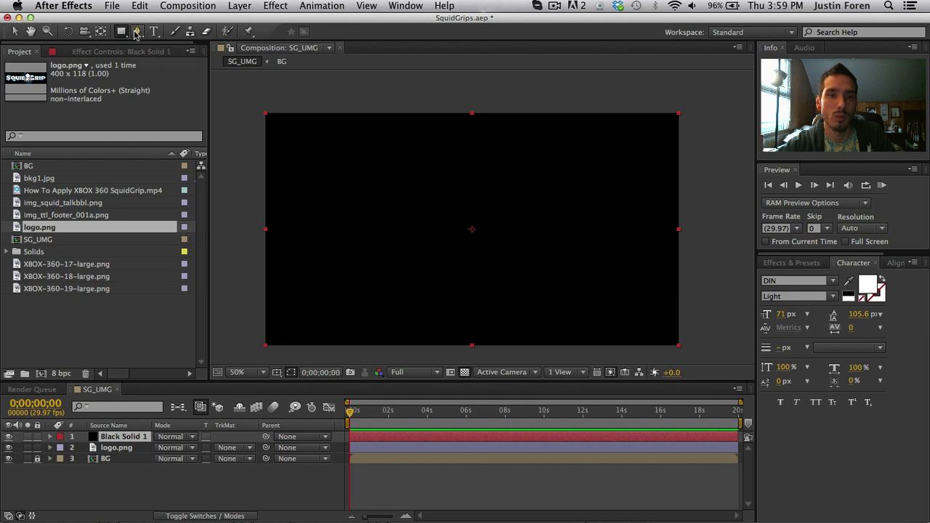
# Switch to the Pen tool to draw a mask on Black Solid 1.
pyautogui.click(138, 31)
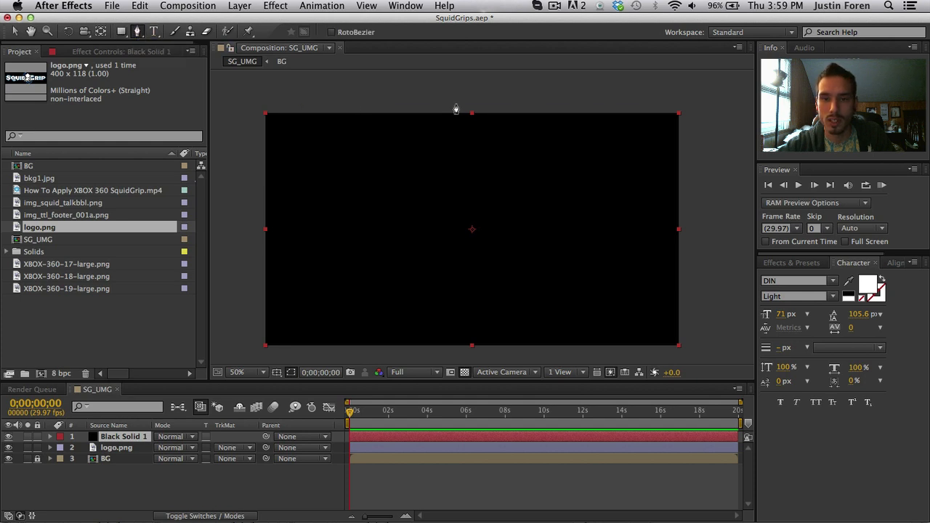
pyautogui.moveTo(425, 94)
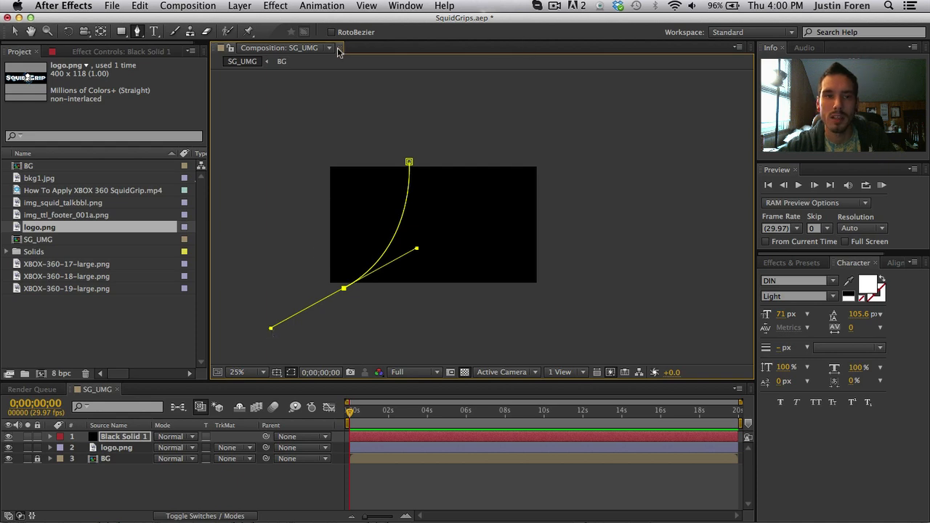
pyautogui.moveTo(534, 299)
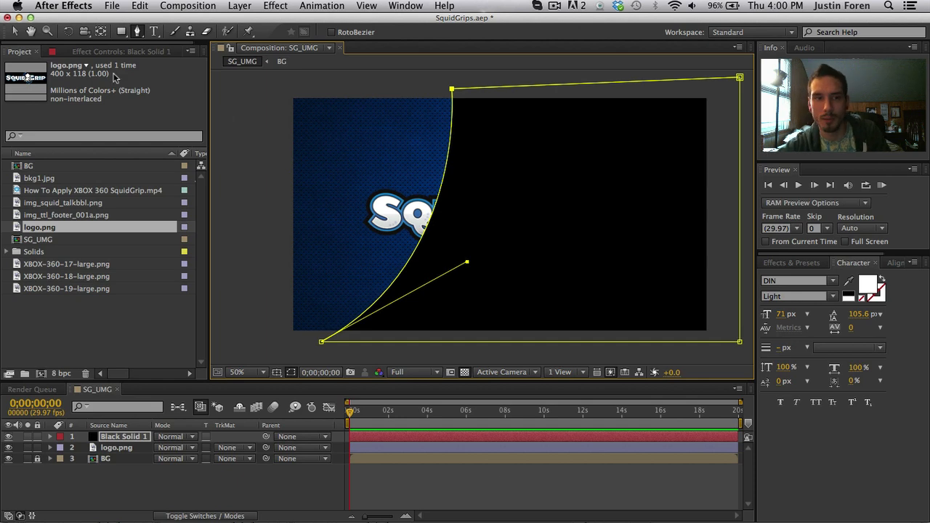
pyautogui.moveTo(338, 421)
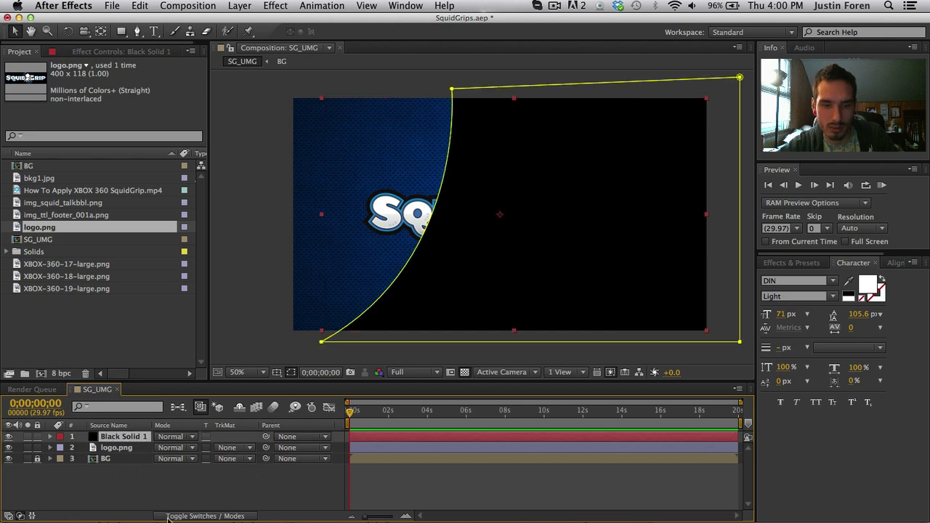
# Expand Black Solid 1's Mask 1 properties and scrub Mask Opacity back to 100%.
pyautogui.click(206, 516)
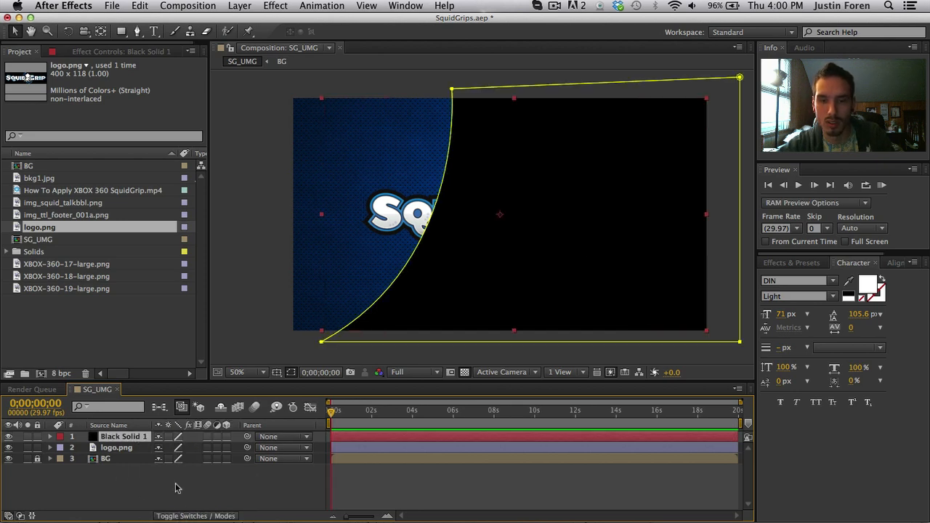
pyautogui.click(50, 437)
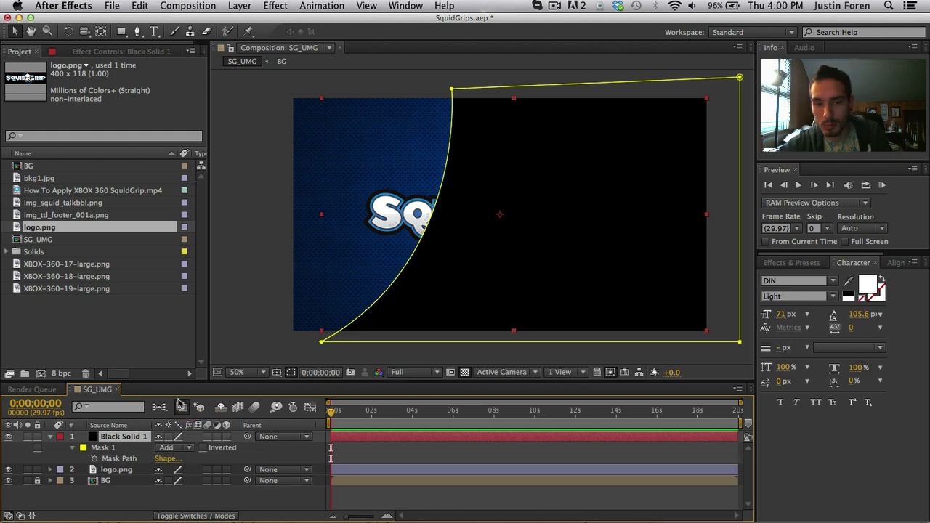
pyautogui.click(73, 447)
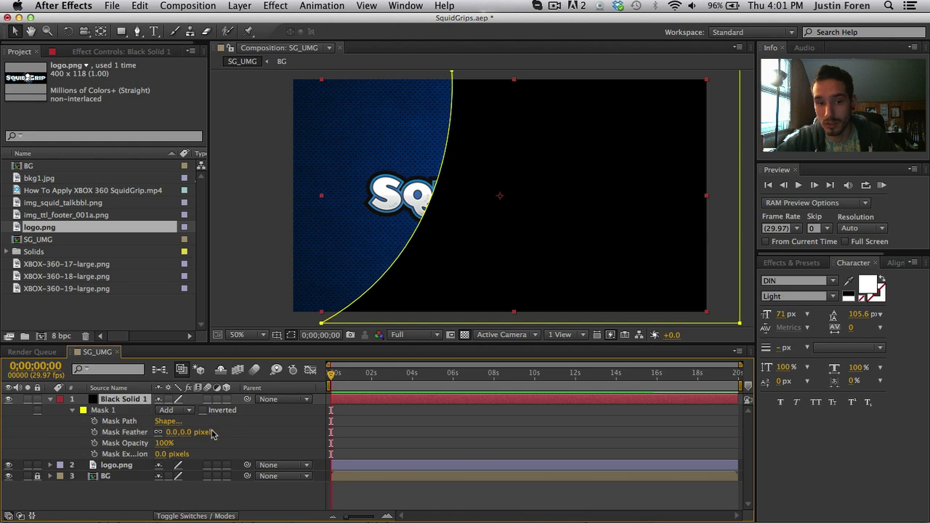
pyautogui.click(161, 443)
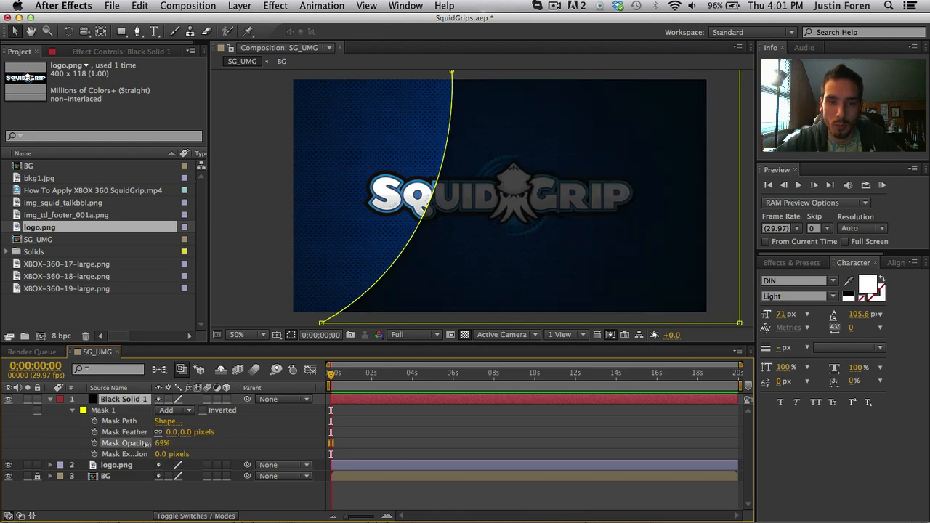
pyautogui.moveTo(163, 443); pyautogui.dragTo(152, 443)
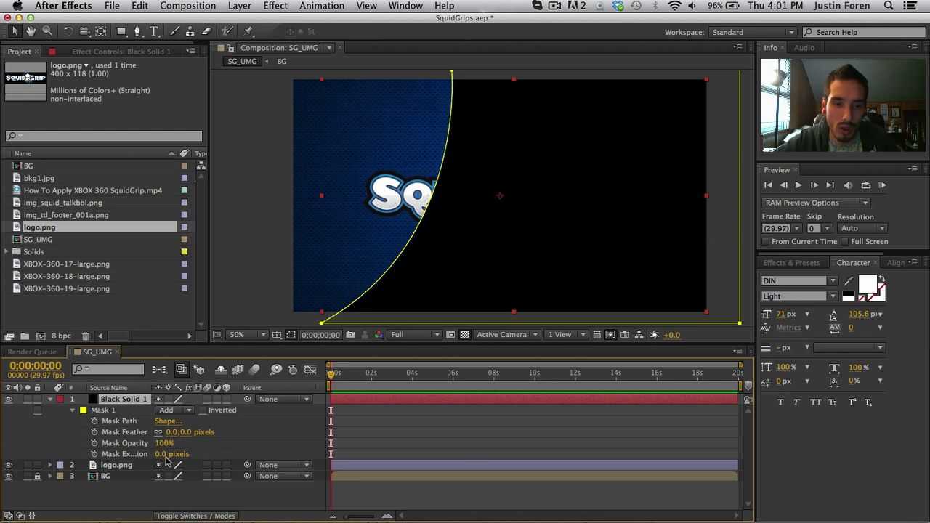
pyautogui.moveTo(171, 454); pyautogui.dragTo(179, 454)
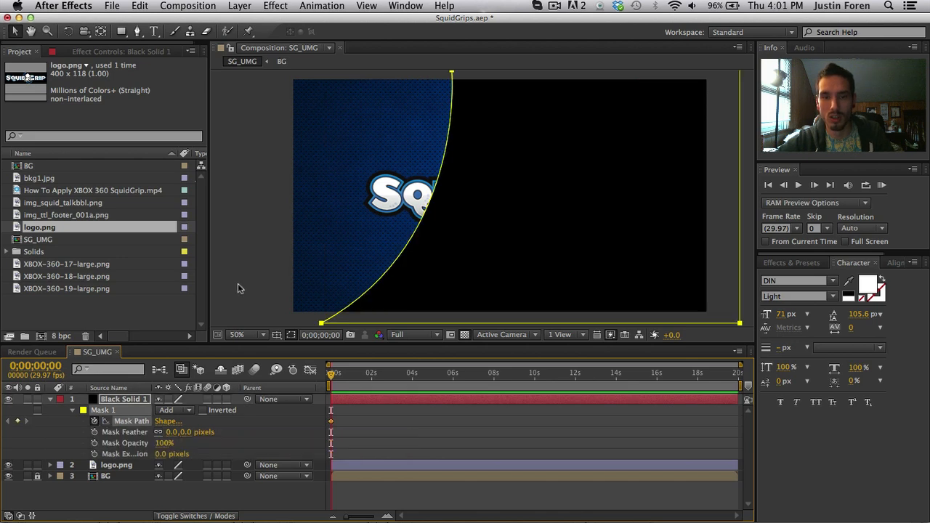
pyautogui.moveTo(348, 377)
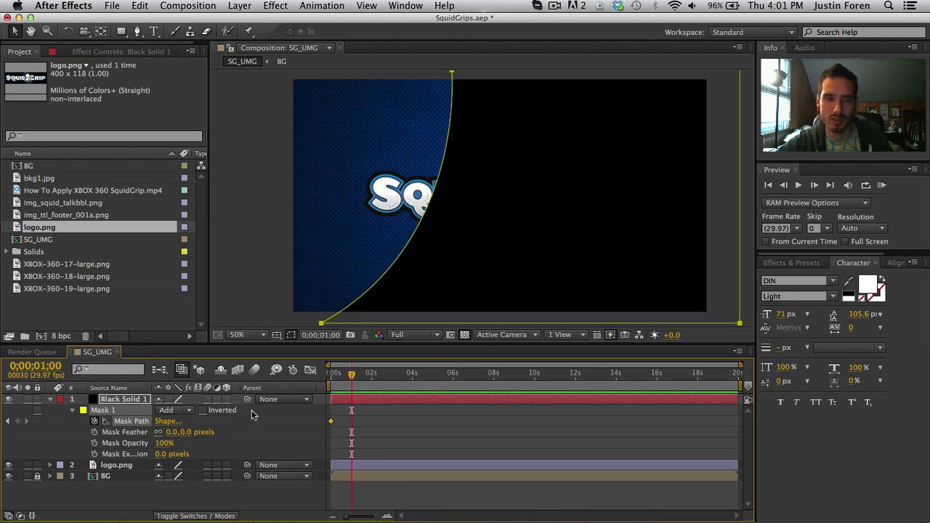
pyautogui.moveTo(64, 424)
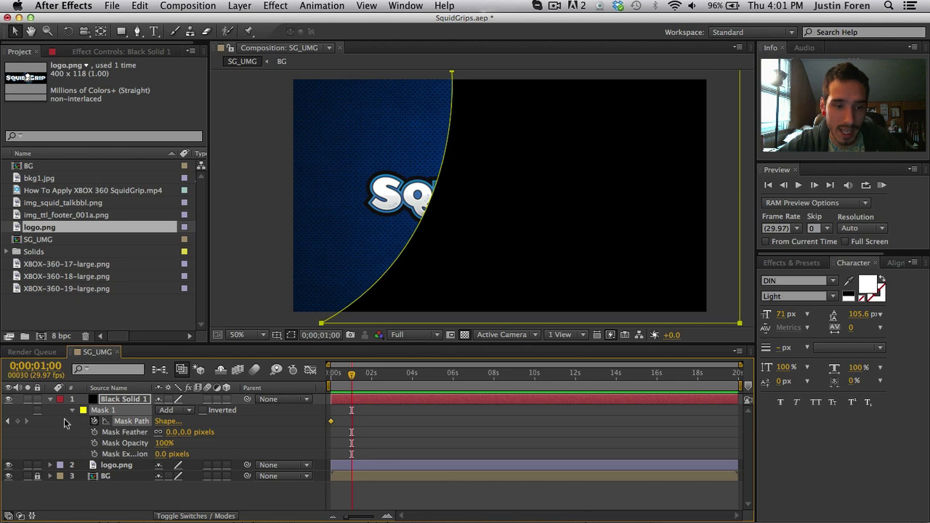
pyautogui.moveTo(18, 424)
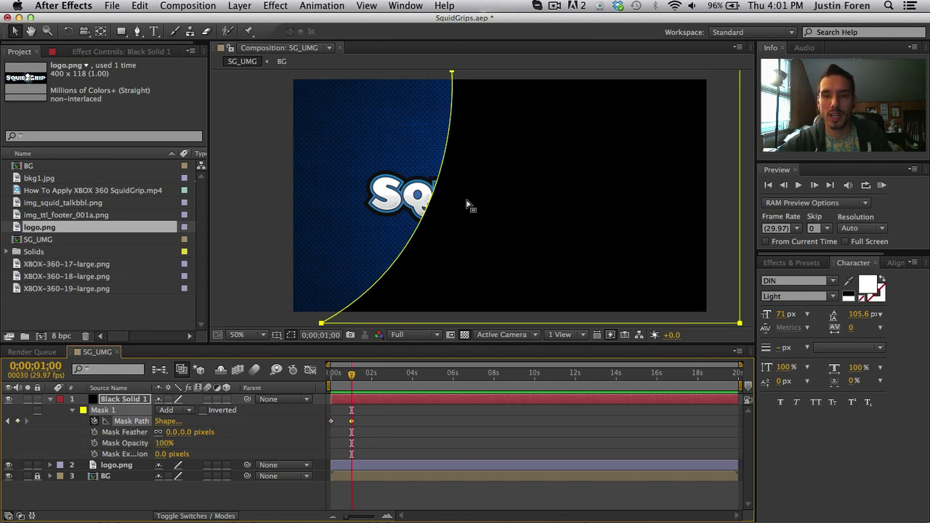
# Move a mask corner point at 1s to set the second mask path keyframe.
pyautogui.click(237, 335)
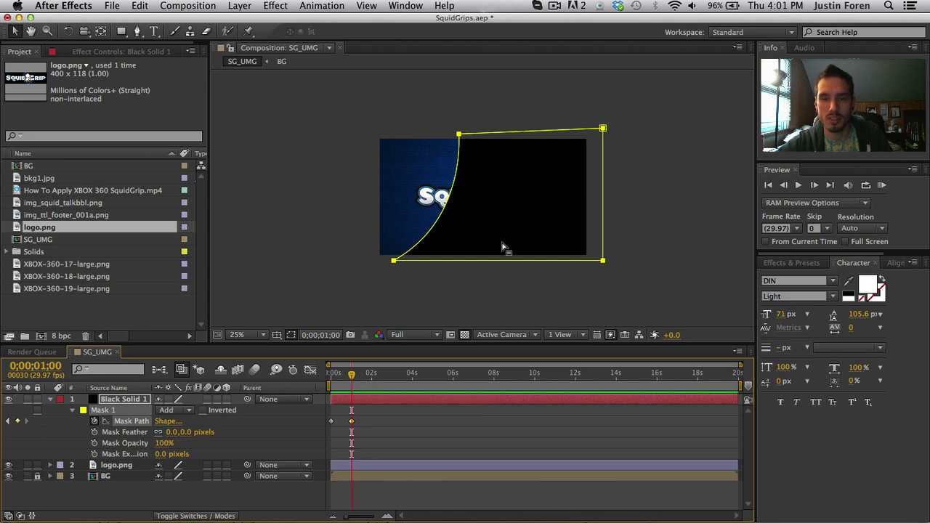
pyautogui.moveTo(397, 265)
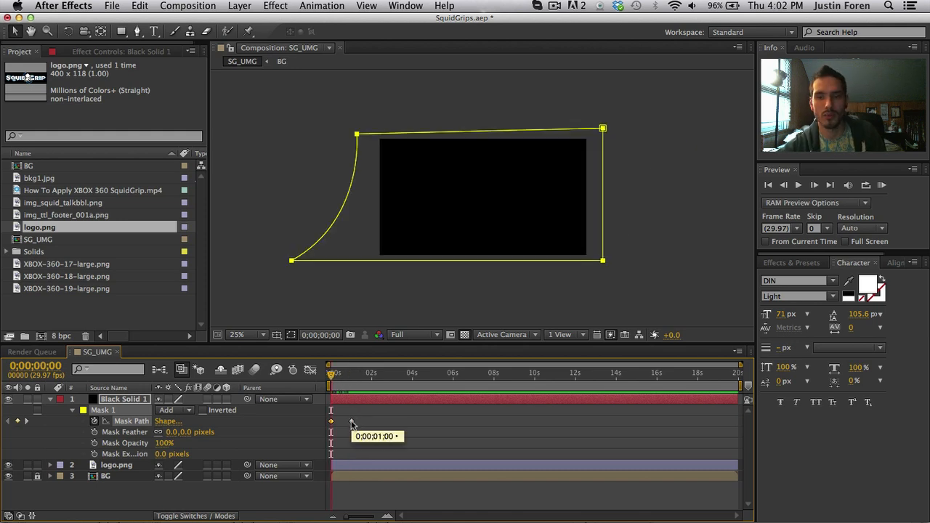
pyautogui.moveTo(338, 389)
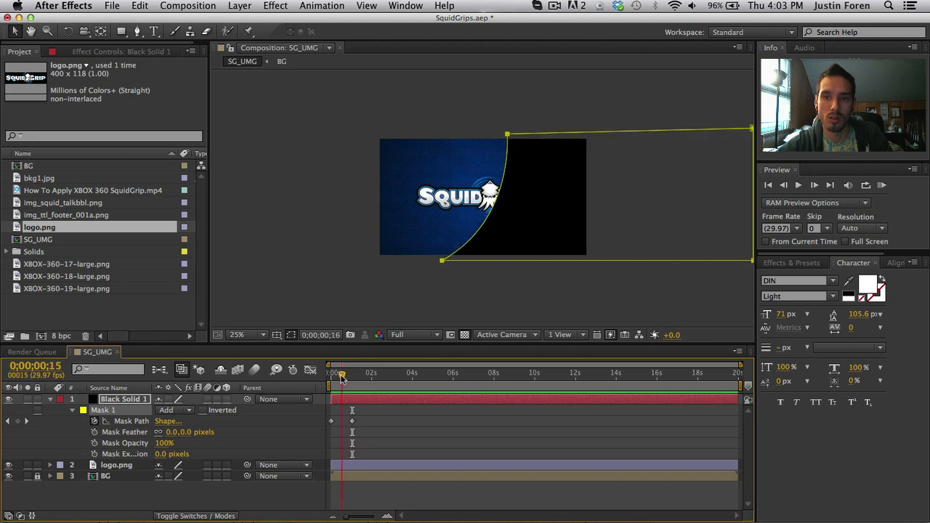
# Return the time indicator to frame 0 after checking the wipe.
pyautogui.click(330, 373)
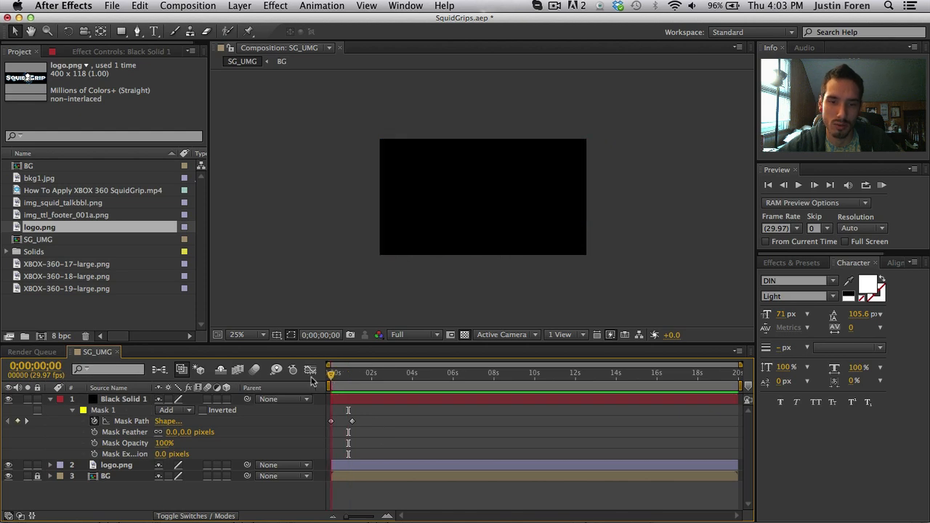
# Duplicate Black Solid 1 and recolour the copy gray #848484 in Solid Settings.
pyautogui.click(799, 185)
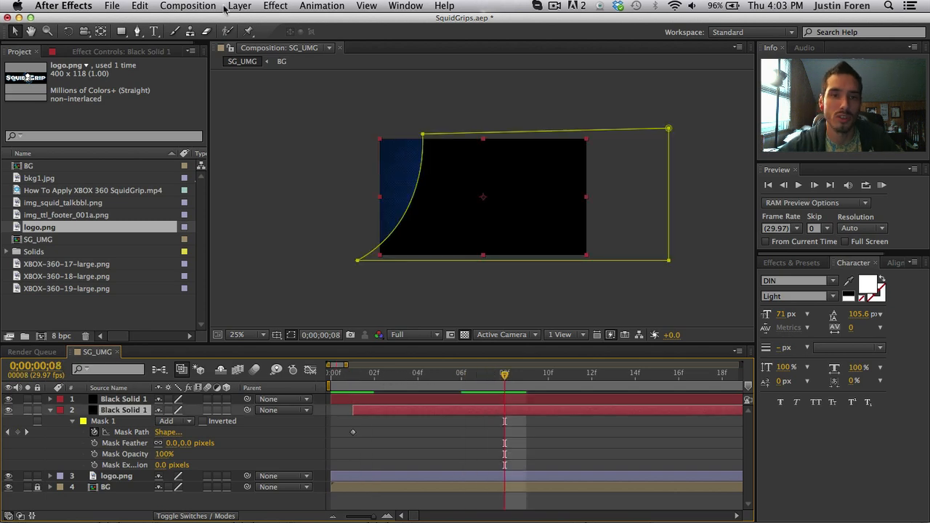
pyautogui.click(240, 6)
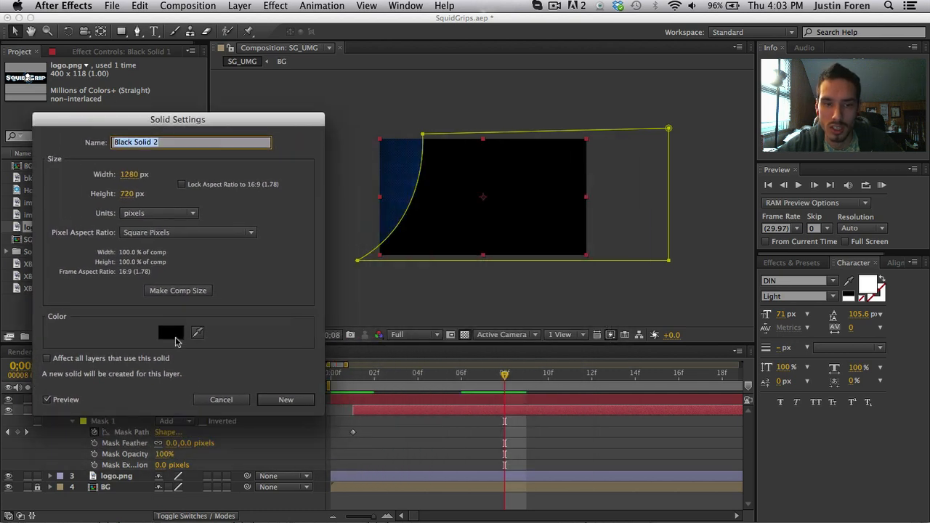
pyautogui.click(171, 332)
pyautogui.write('848484')
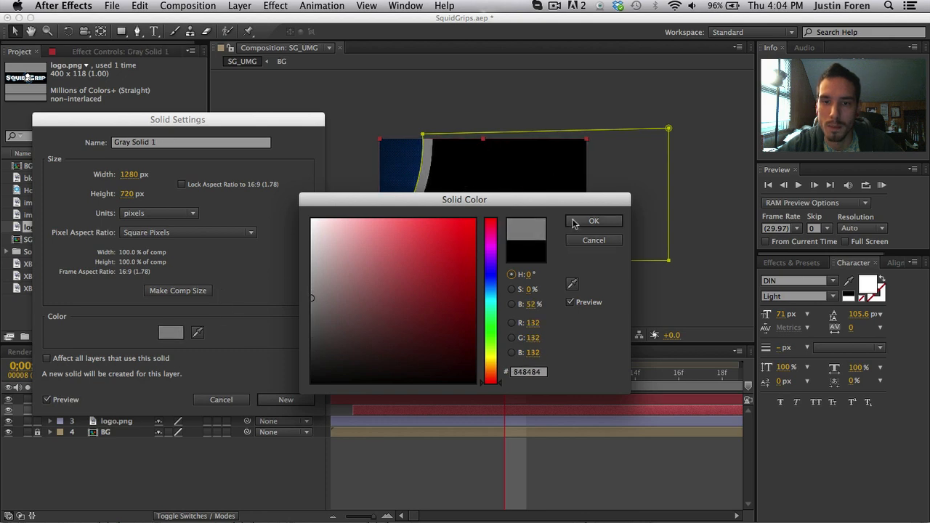
pyautogui.click(594, 221)
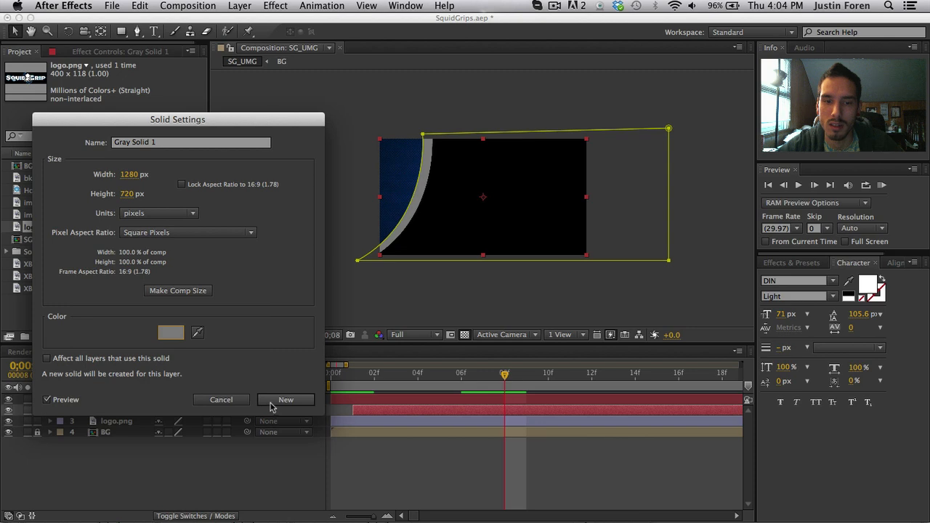
pyautogui.click(286, 400)
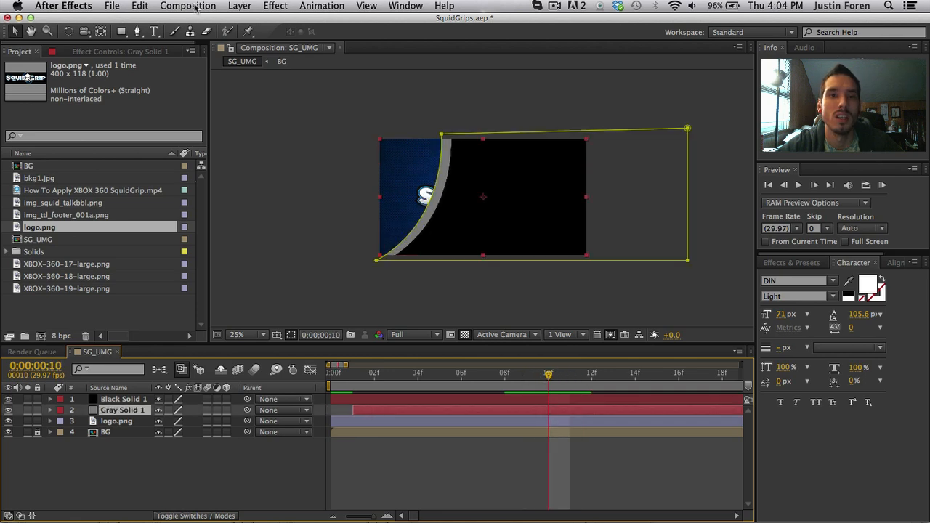
# Apply the Ramp effect to Gray Solid 1.
pyautogui.click(239, 5)
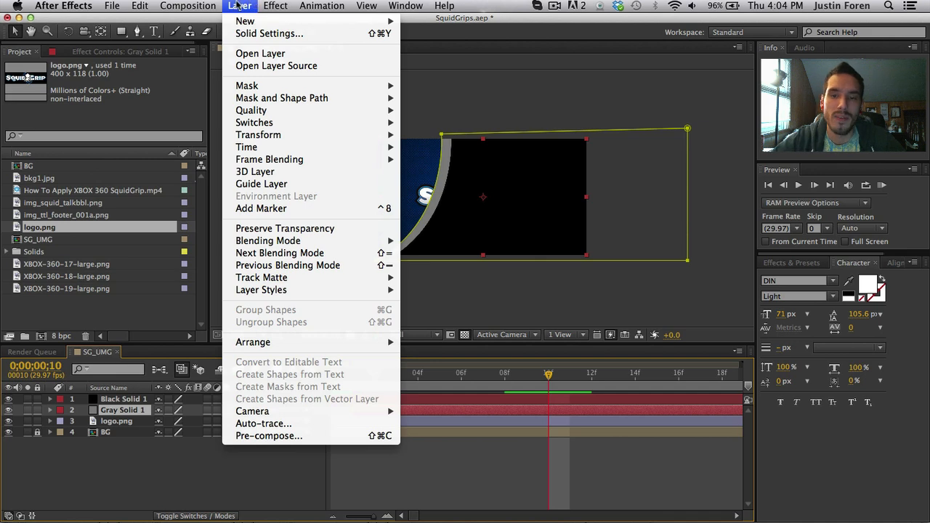
pyautogui.click(275, 6)
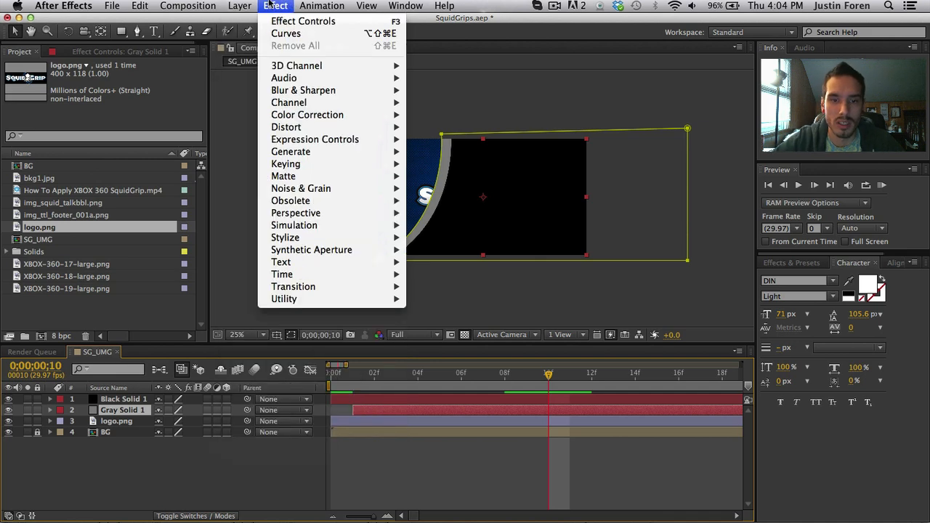
pyautogui.moveTo(286, 164)
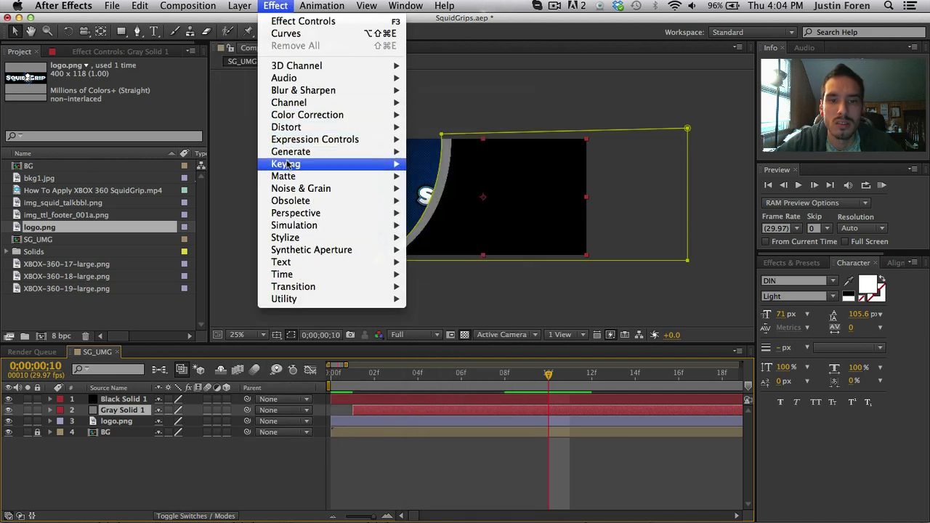
pyautogui.moveTo(291, 151)
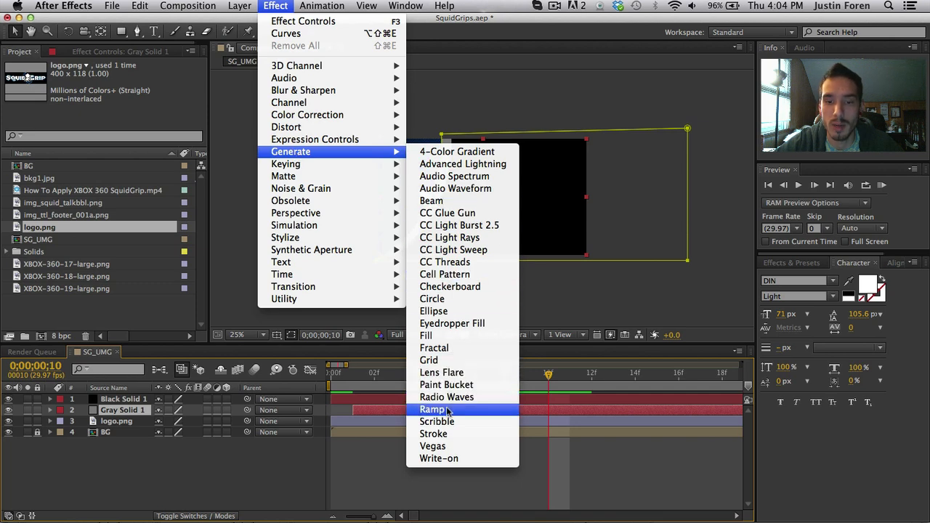
pyautogui.click(433, 409)
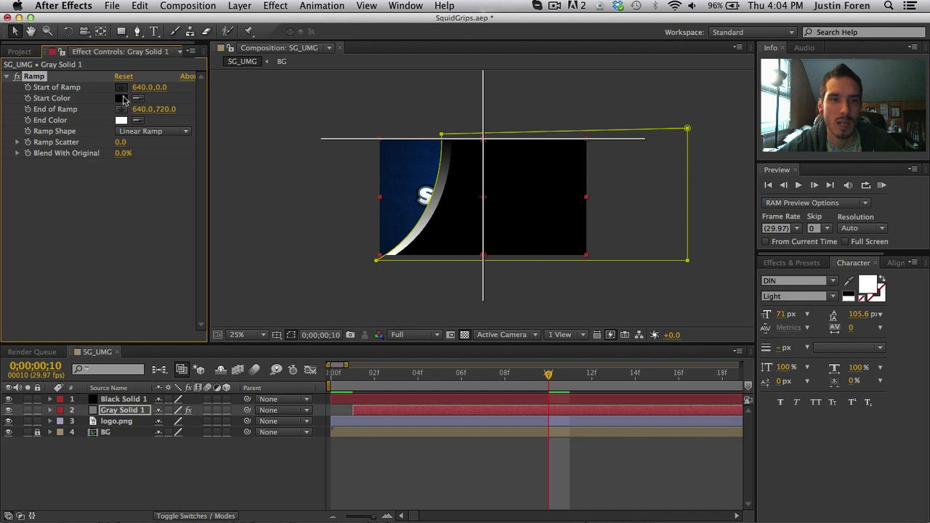
# Set the Ramp start colour to white and end colour to #D4D4D4.
pyautogui.click(121, 98)
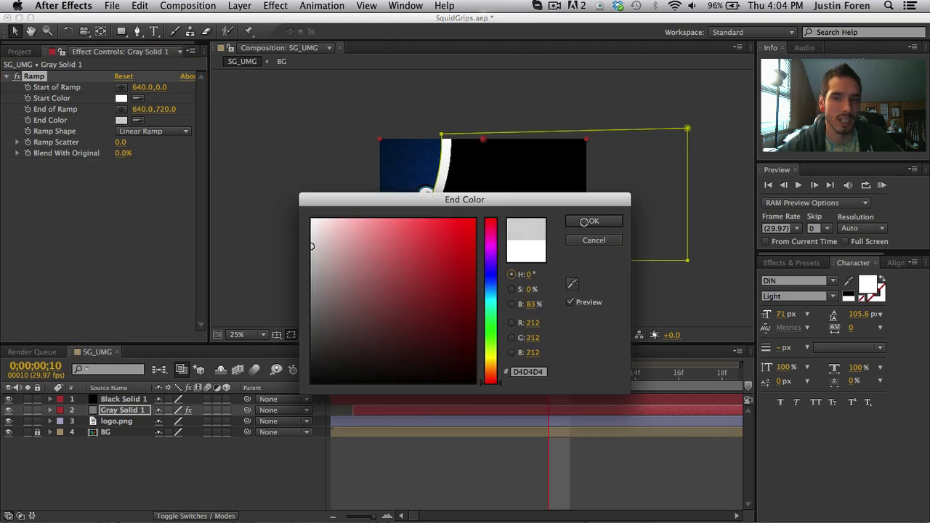
pyautogui.click(592, 221)
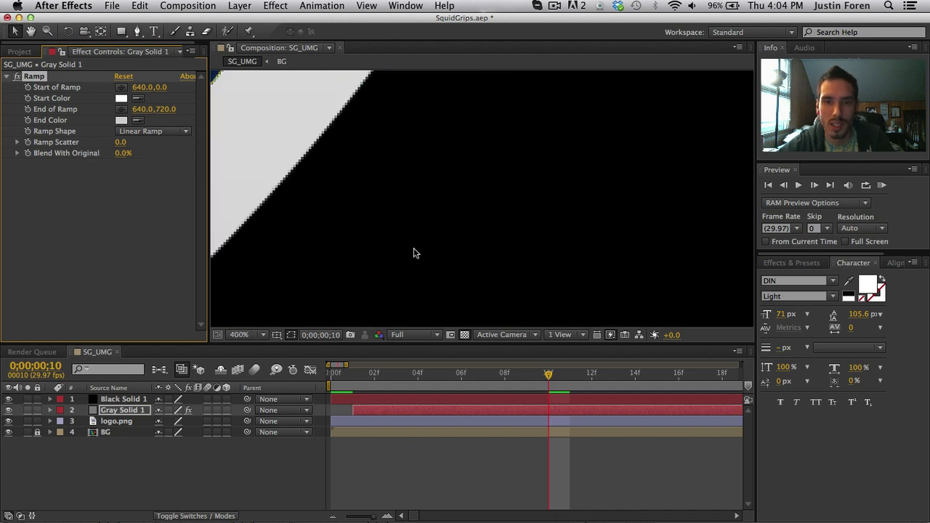
pyautogui.click(244, 336)
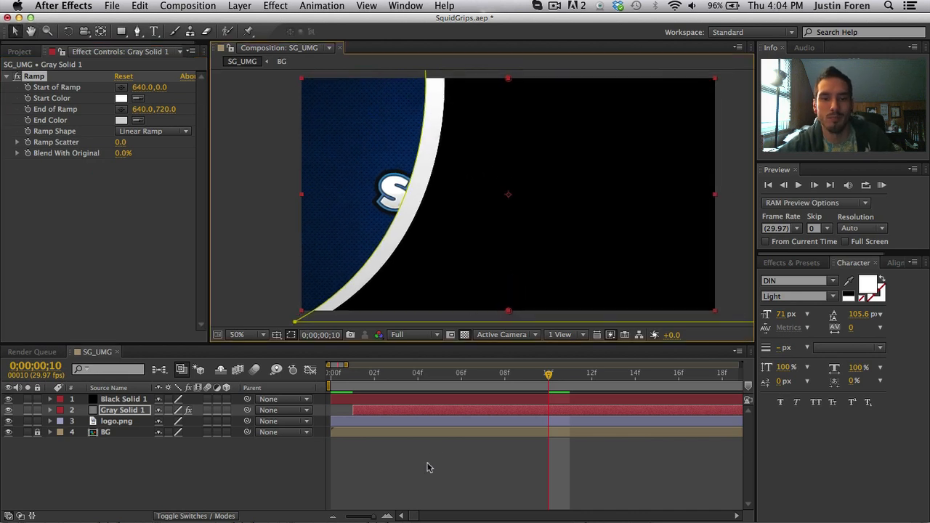
pyautogui.click(124, 399)
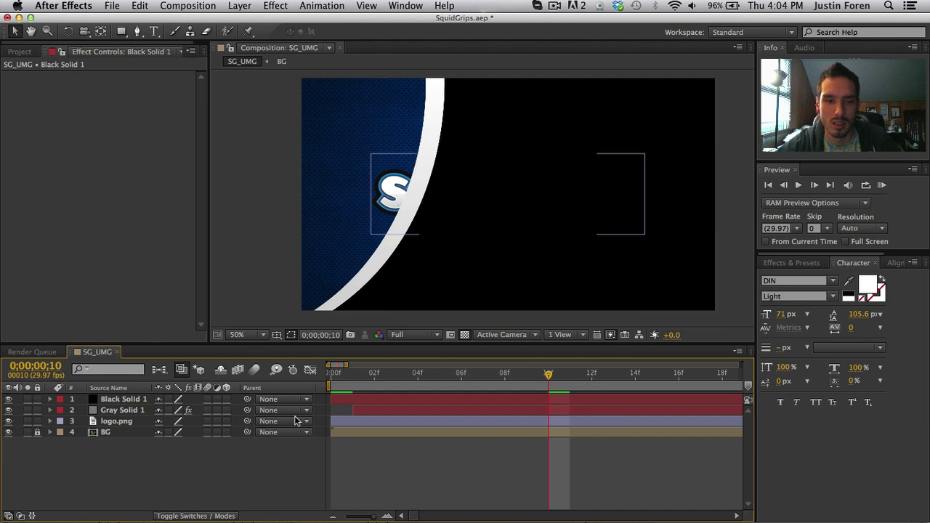
# Select Black Solid 1 and add a Stroke layer style through the Layer menu.
pyautogui.click(123, 399)
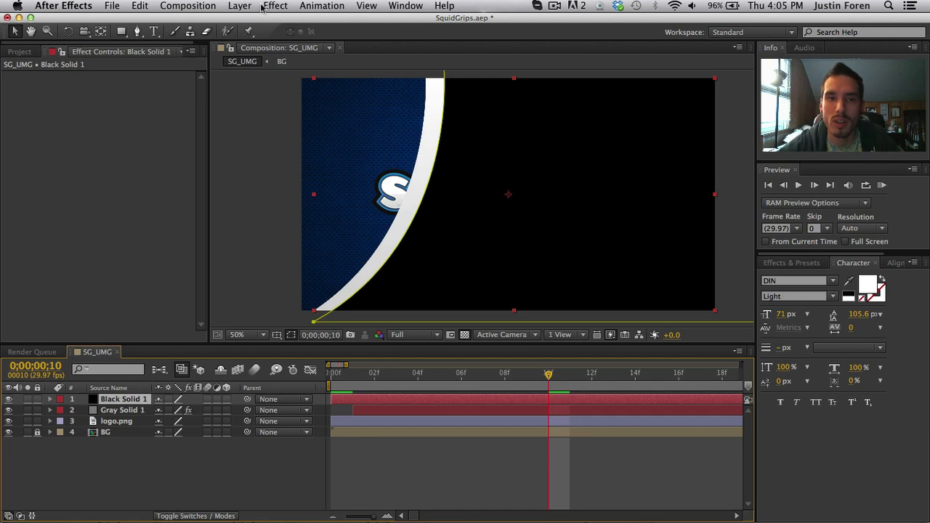
pyautogui.click(275, 6)
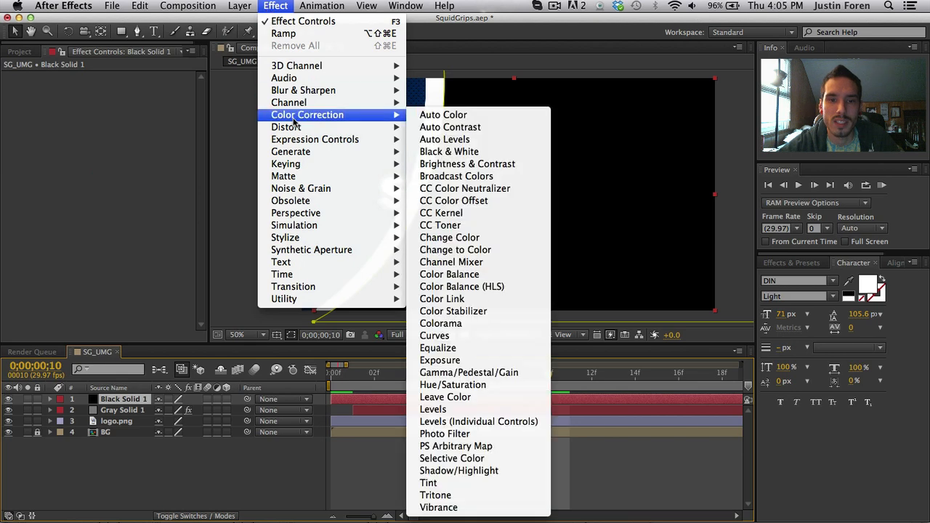
pyautogui.moveTo(291, 151)
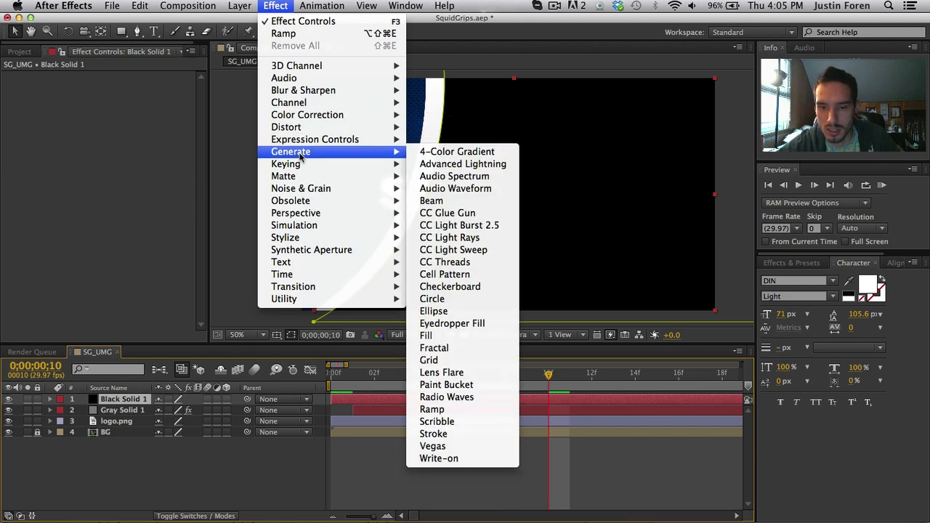
pyautogui.moveTo(434, 434)
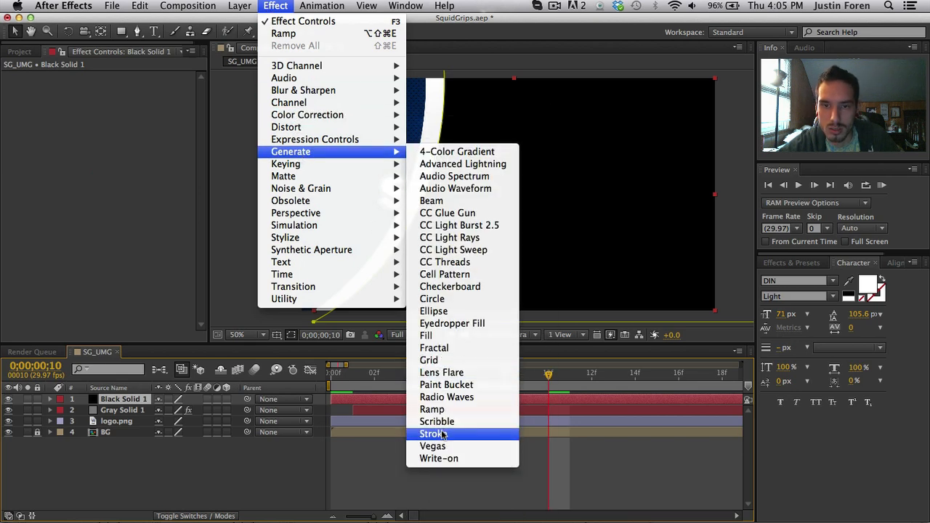
pyautogui.click(433, 434)
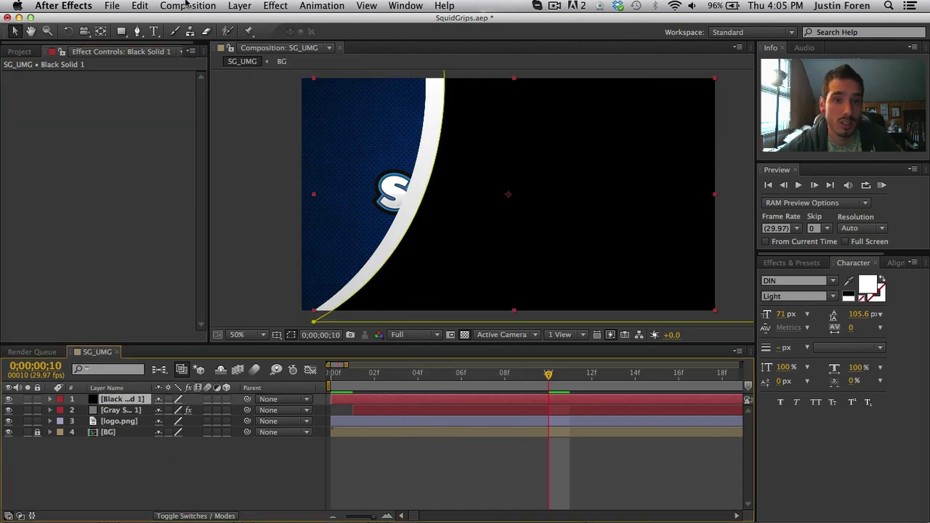
pyautogui.click(239, 6)
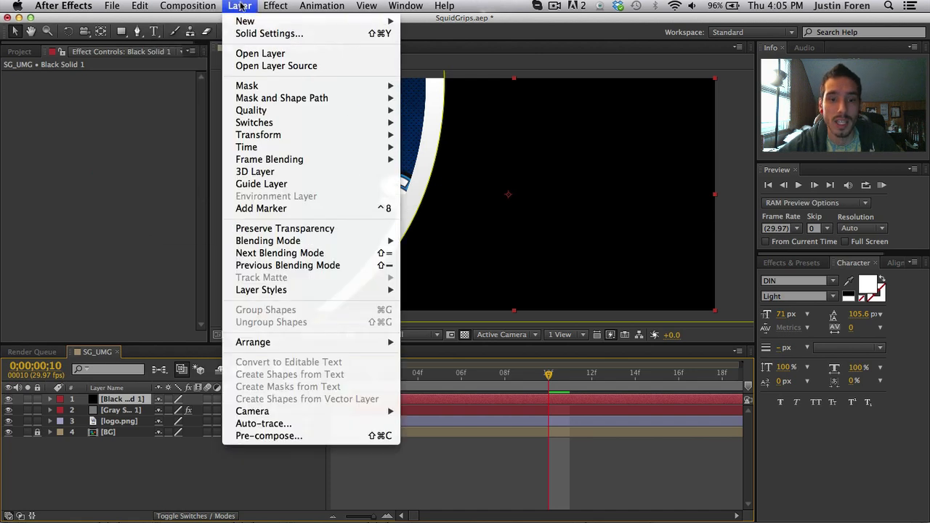
pyautogui.moveTo(261, 290)
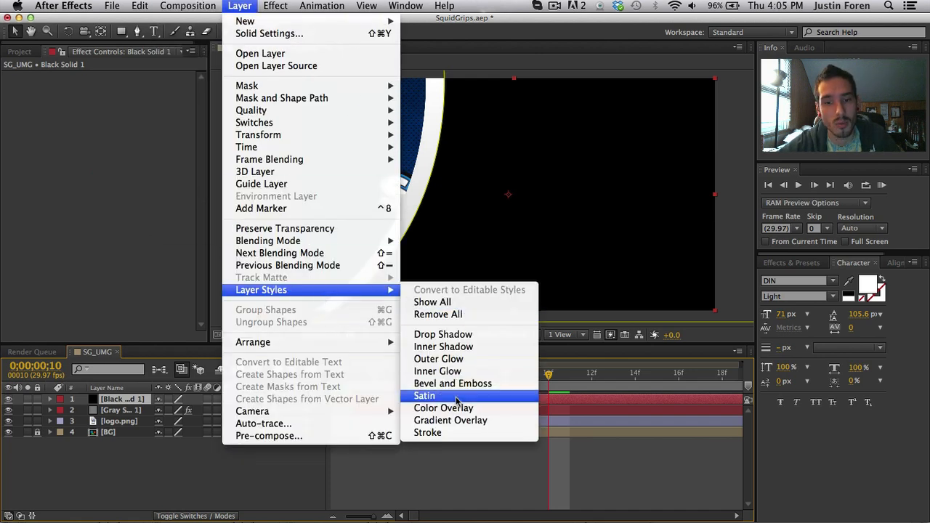
pyautogui.click(428, 432)
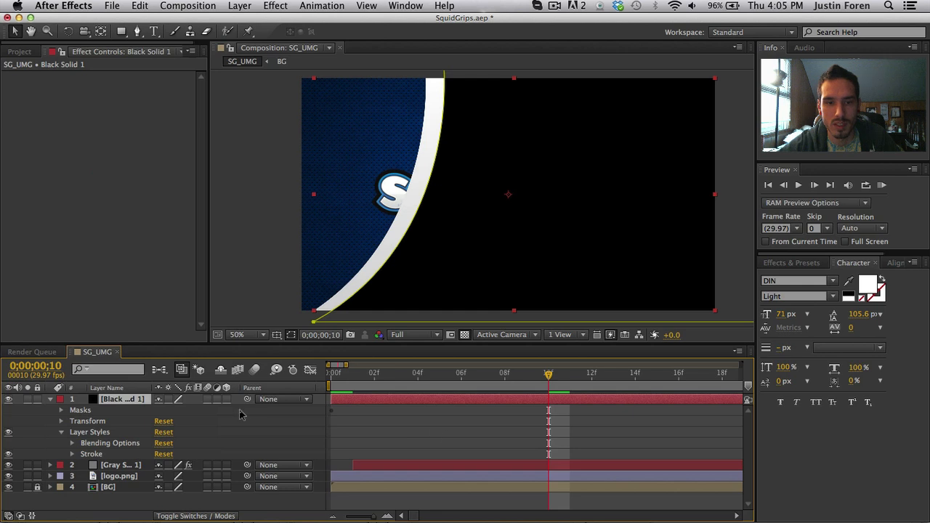
# Give the black solid's stroke a blue colour and size 15, then magnify the curved edge.
pyautogui.click(72, 454)
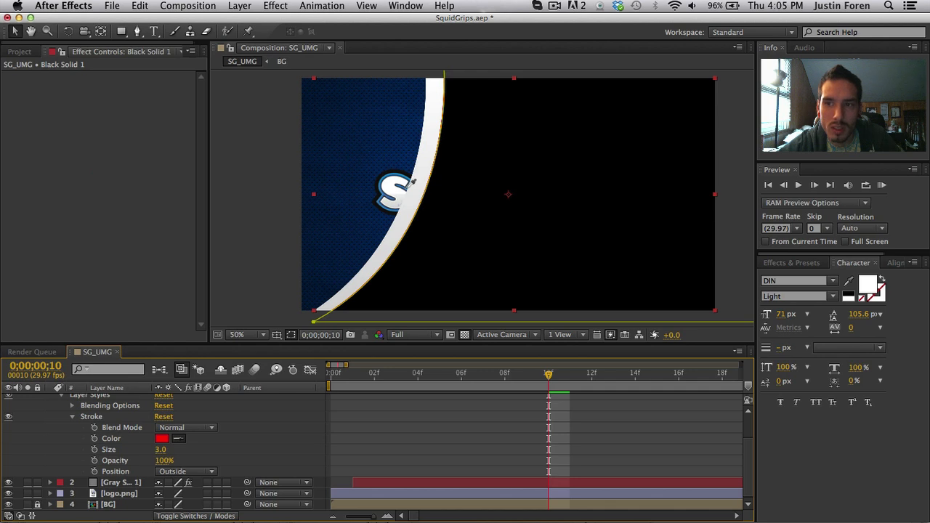
pyautogui.click(163, 439)
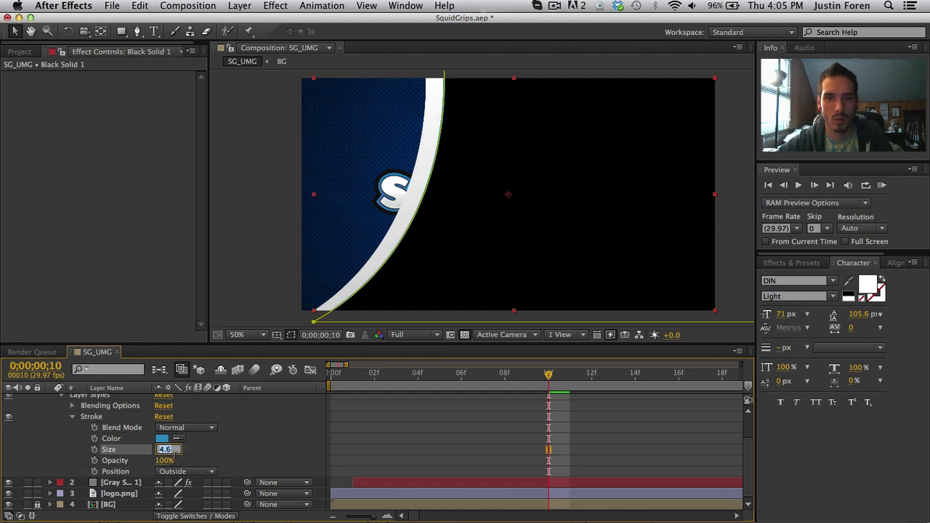
pyautogui.write('5.0')
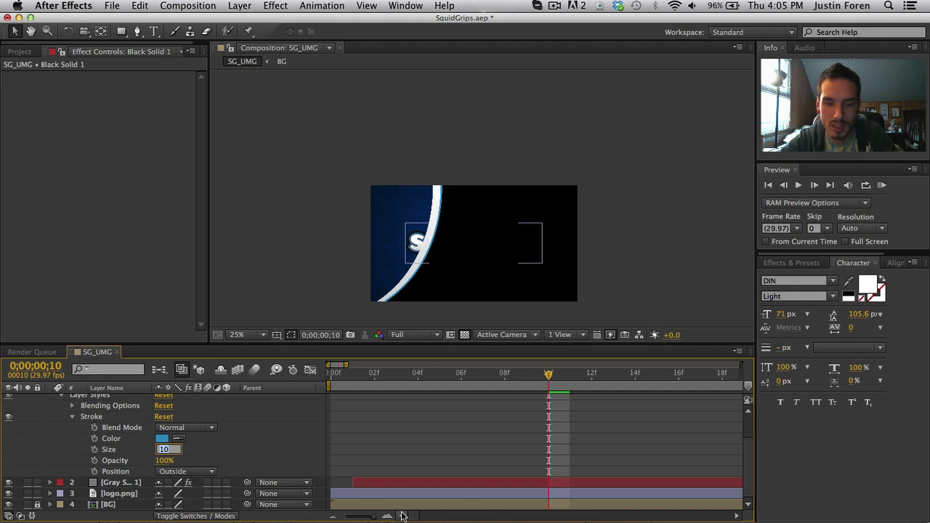
pyautogui.write('15.0')
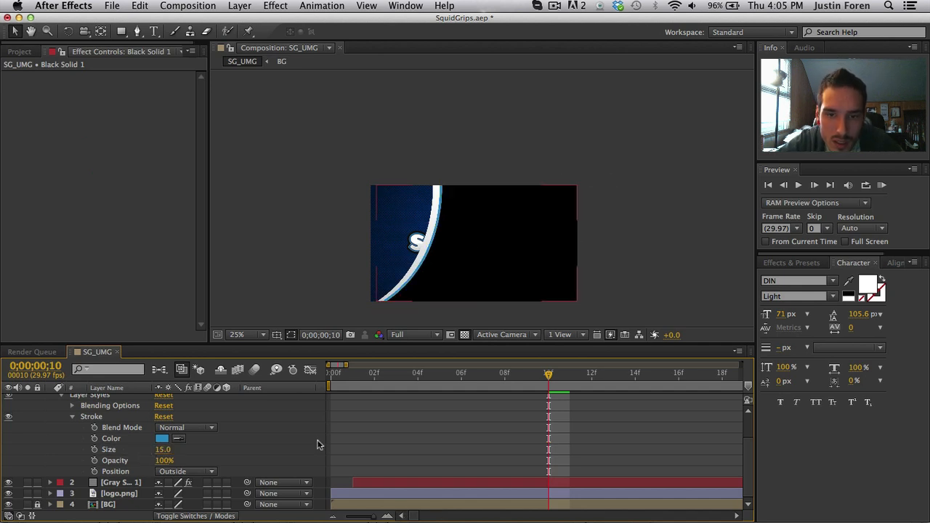
pyautogui.moveTo(378, 298)
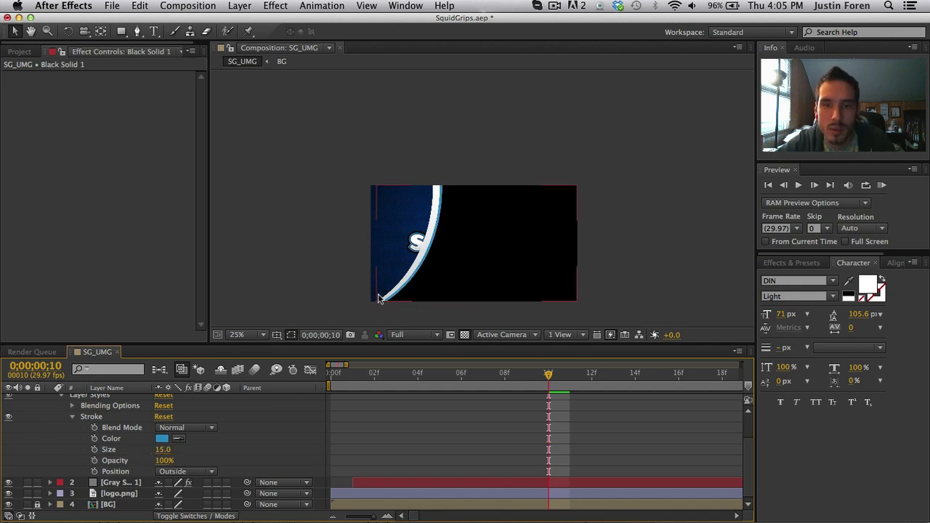
pyautogui.click(246, 336)
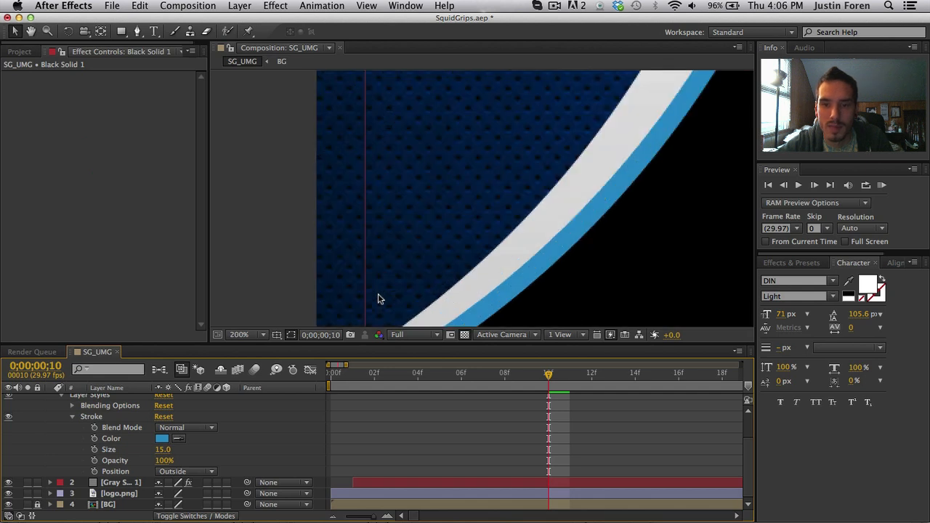
pyautogui.click(248, 335)
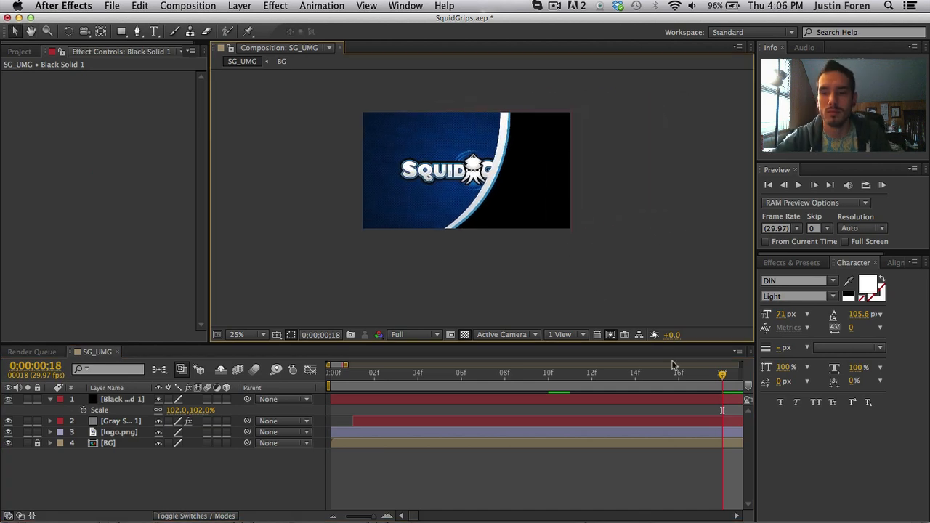
# Zoom the composition preview out and back in, then expand Gray Solid 1's properties.
pyautogui.click(256, 334)
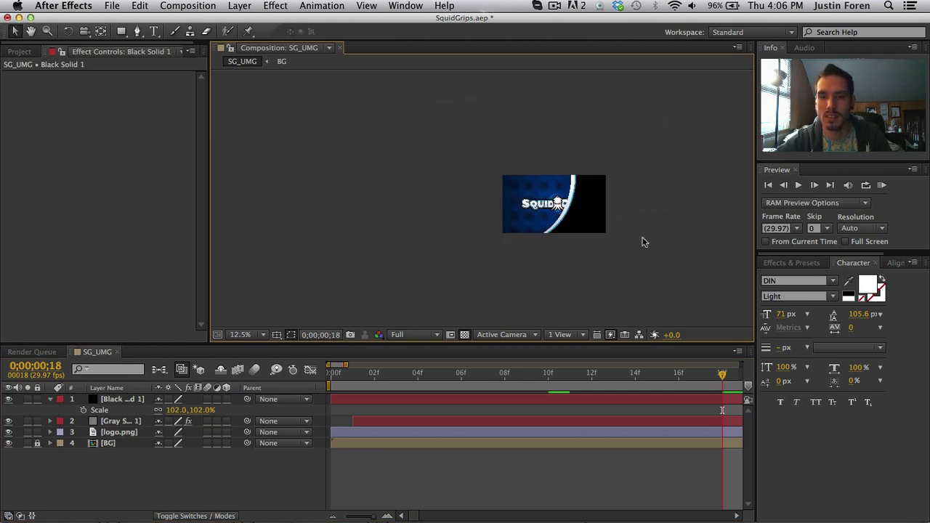
pyautogui.click(247, 335)
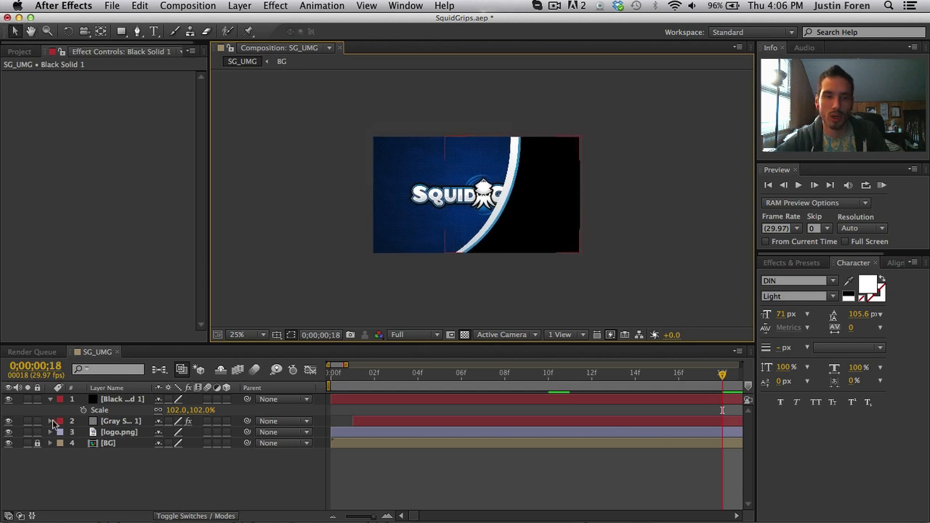
pyautogui.click(50, 421)
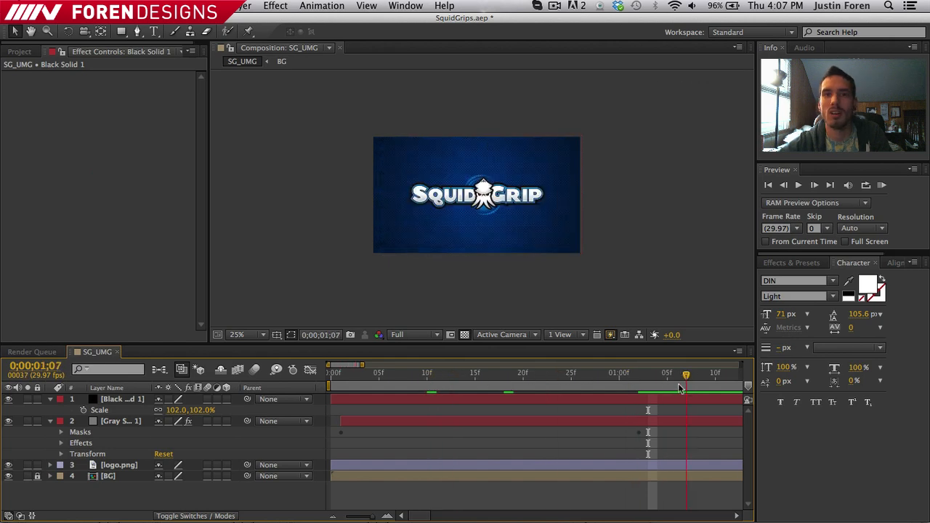
pyautogui.click(814, 185)
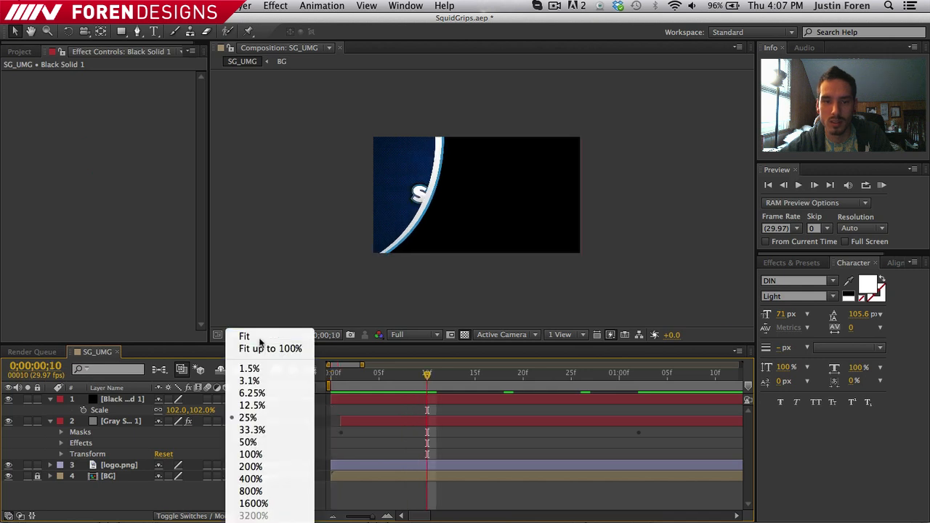
pyautogui.click(247, 442)
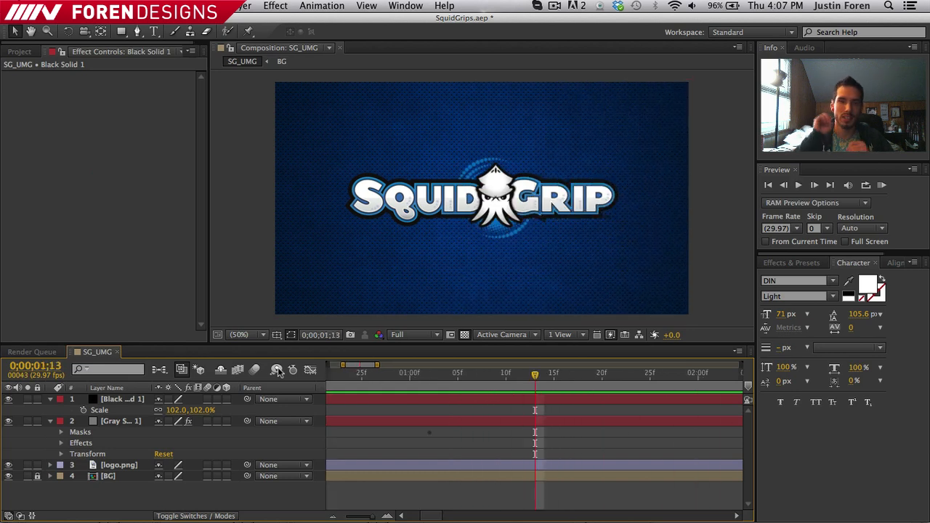
pyautogui.moveTo(277, 371)
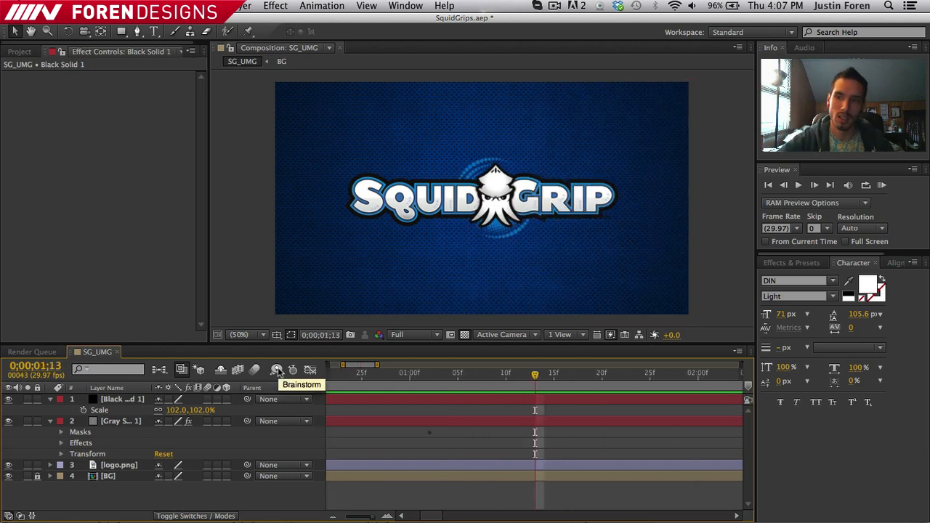